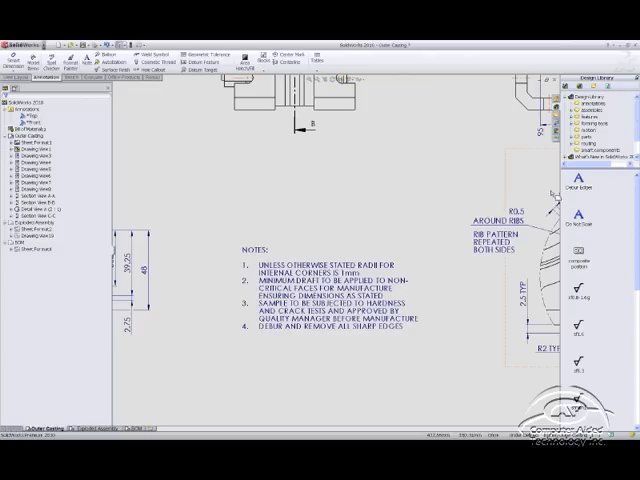
- Place a note above the NOTES block reading 'This is how you create a library note!'
right_click(583, 198)
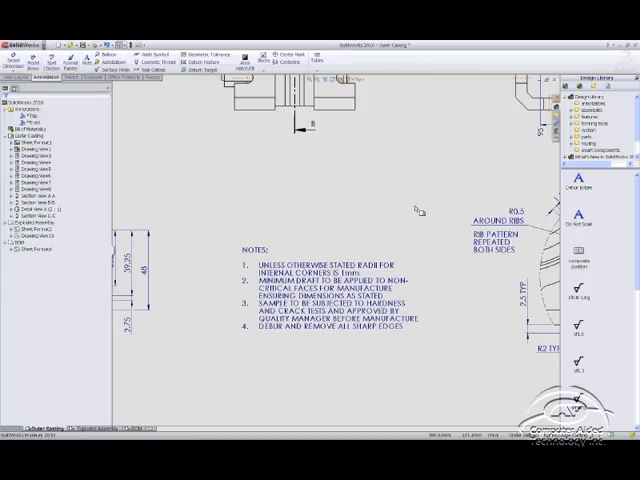
mouse_move(305, 176)
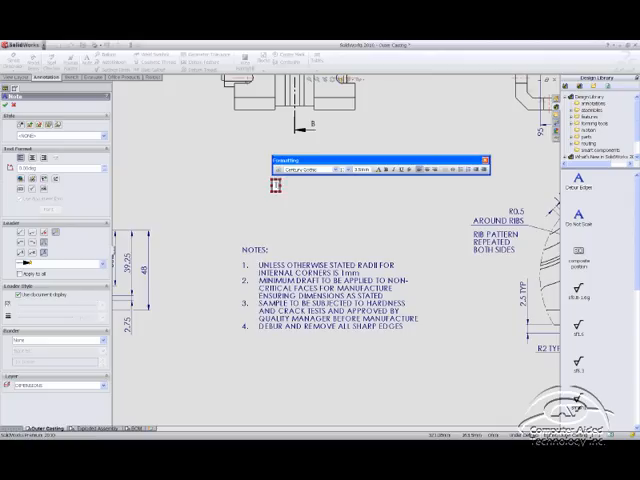
type("This is how you create a library note!")
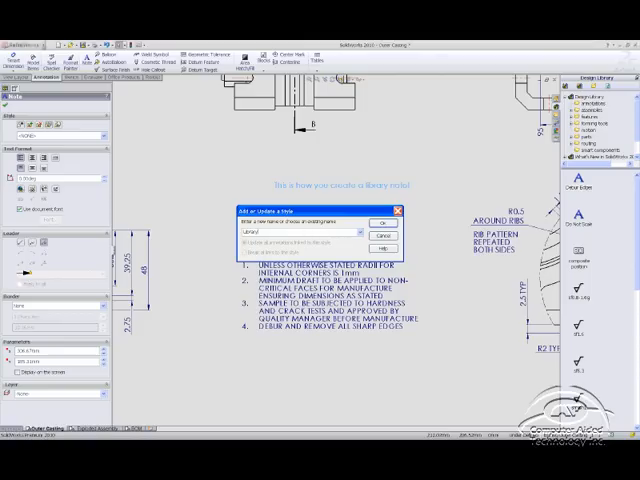
- Name the new note style 'Library Note' and confirm it
type("Library Note")
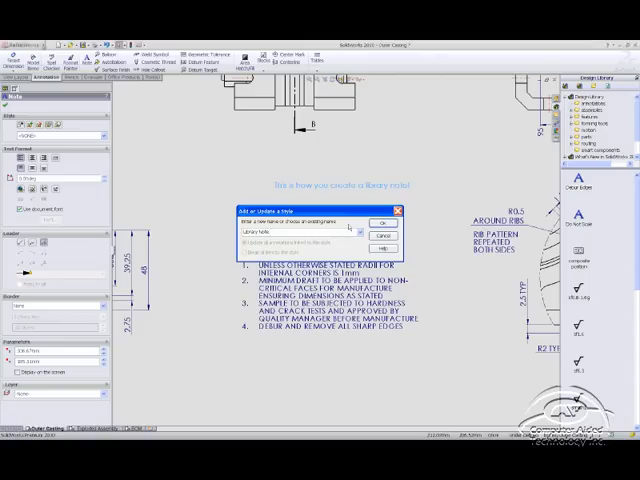
left_click(380, 223)
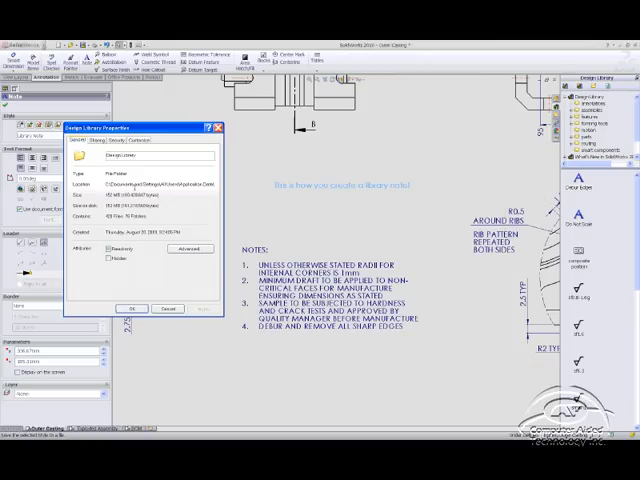
mouse_move(230, 196)
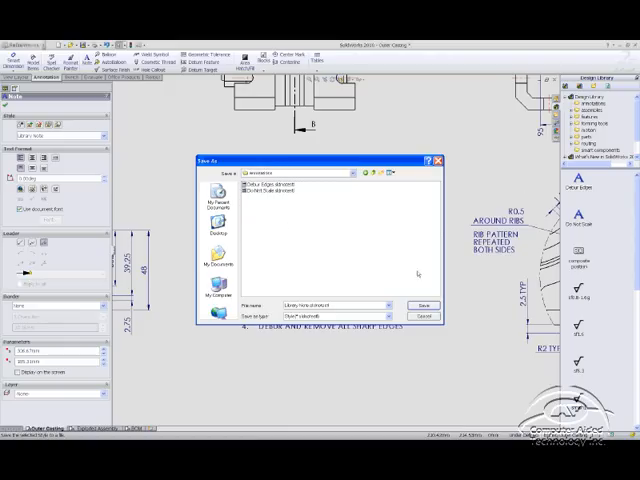
mouse_move(335, 282)
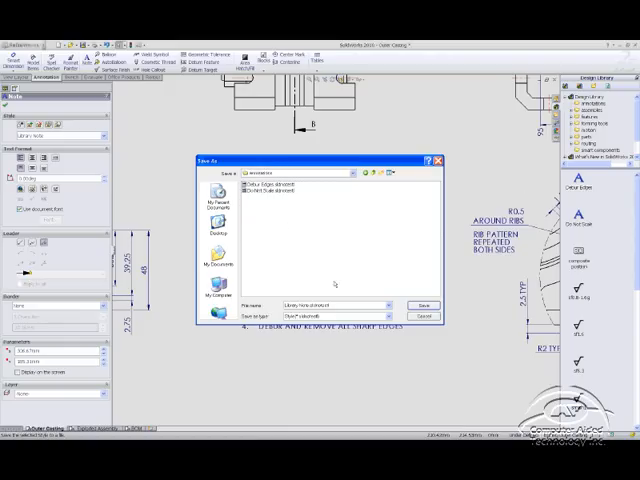
- Save 'Library Note.sldnotestl' into the Design Library annotations folder
left_click(424, 305)
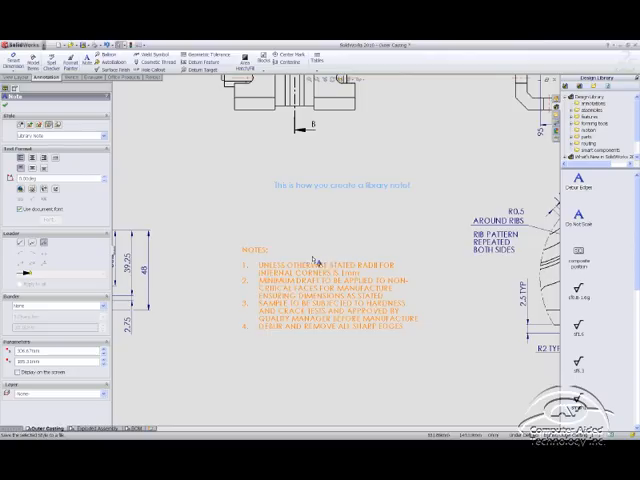